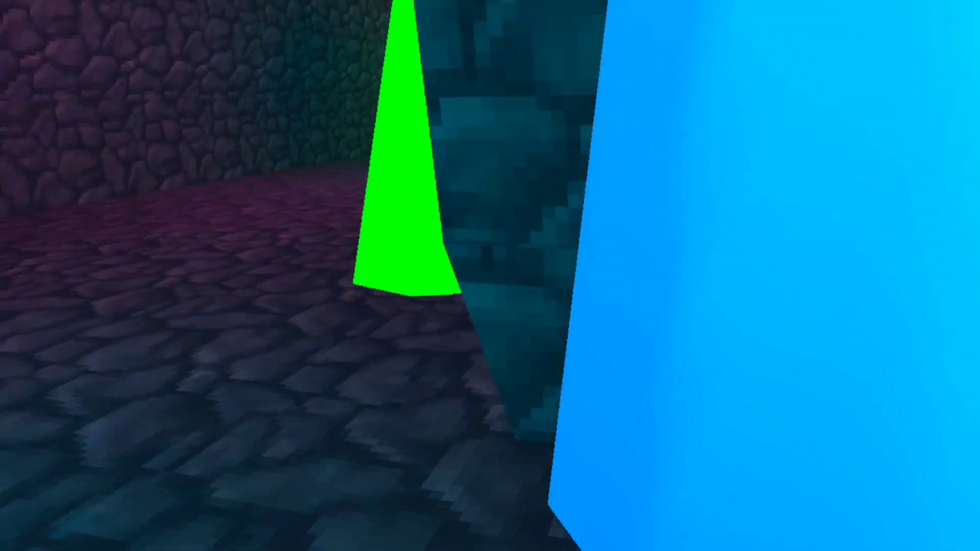
mouse_move(490, 275)
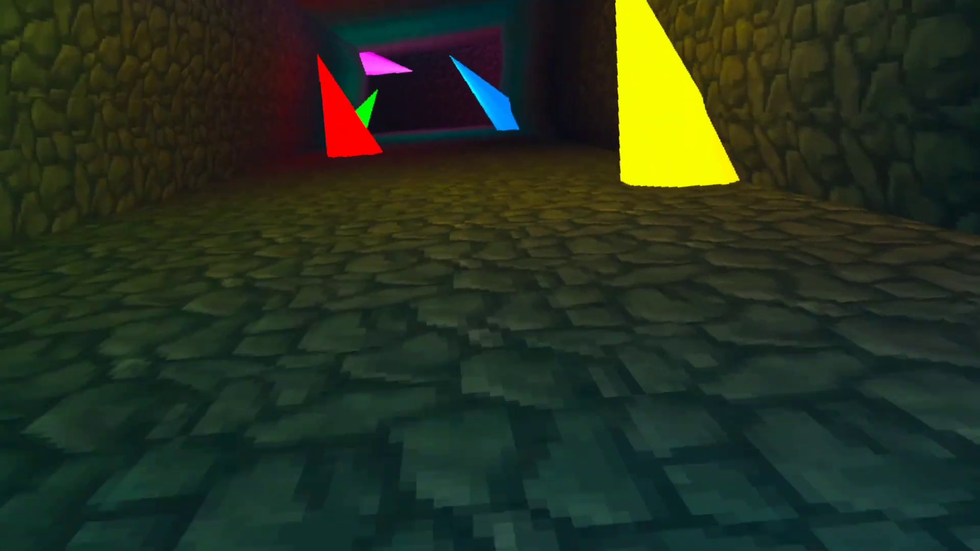
mouse_move(491, 276)
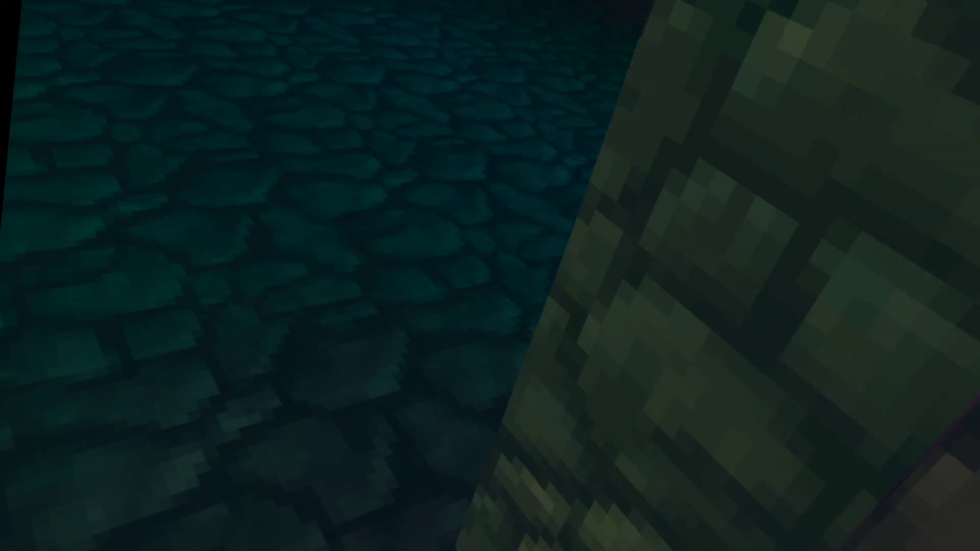
mouse_move(490, 276)
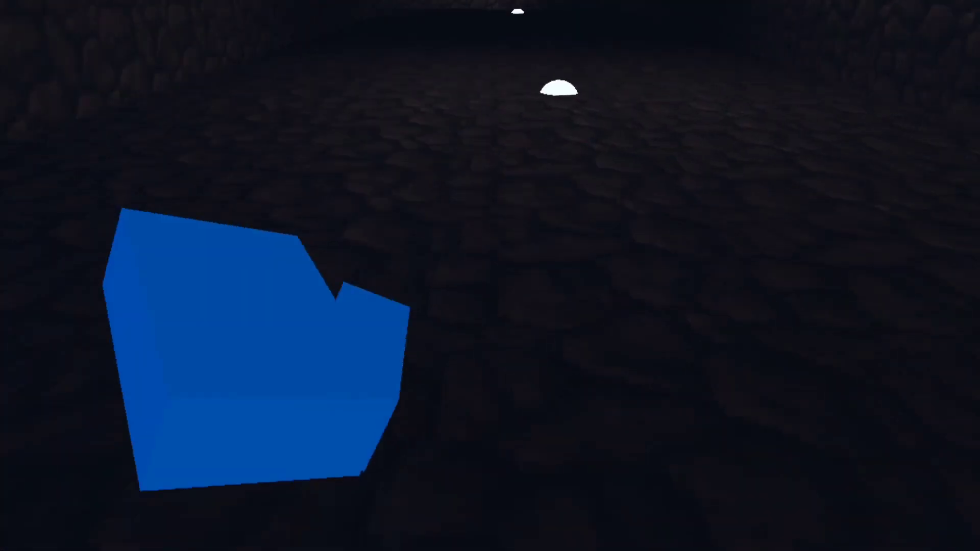
mouse_move(490, 276)
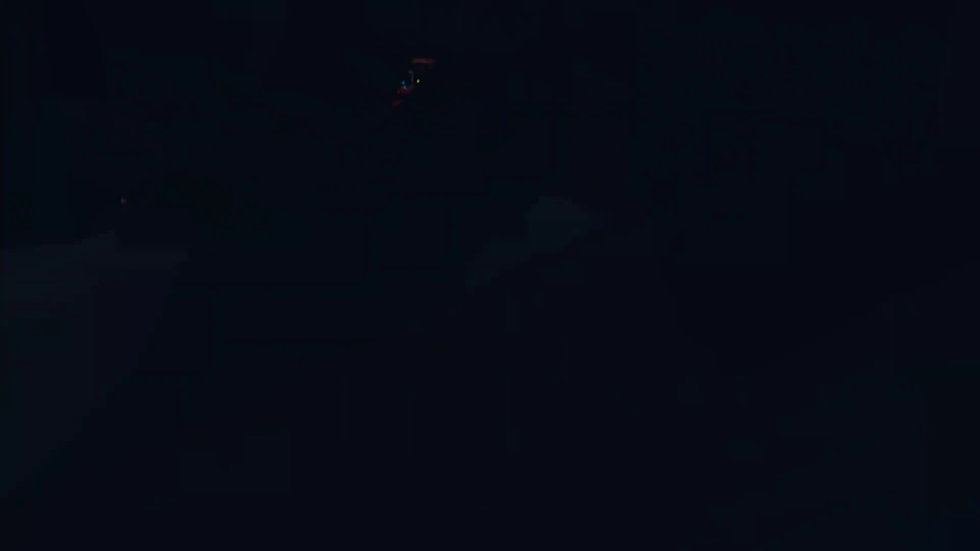
mouse_move(491, 275)
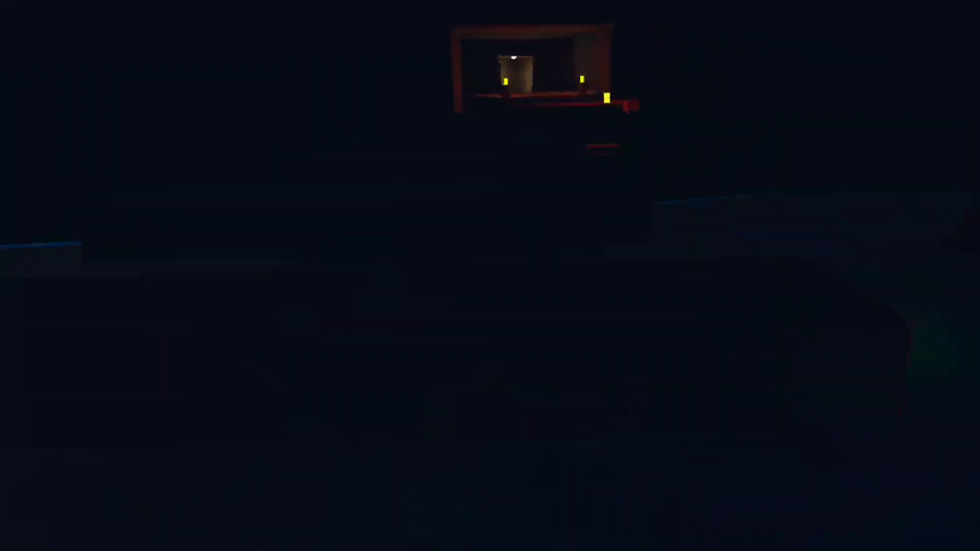
mouse_move(490, 276)
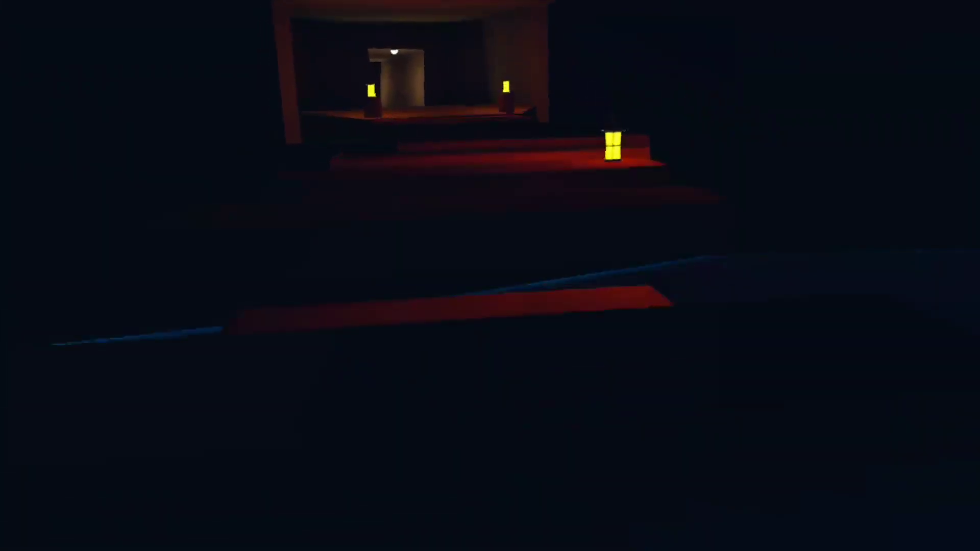
mouse_move(490, 276)
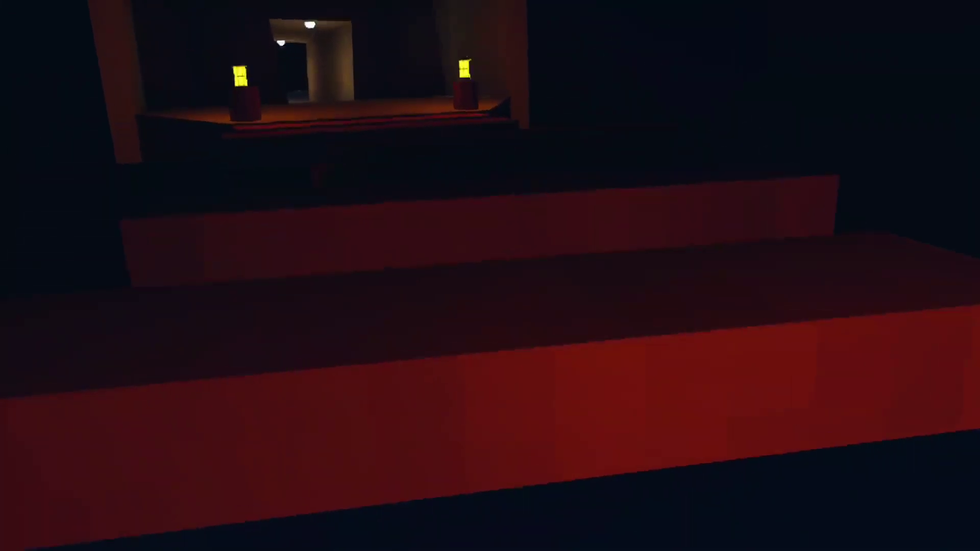